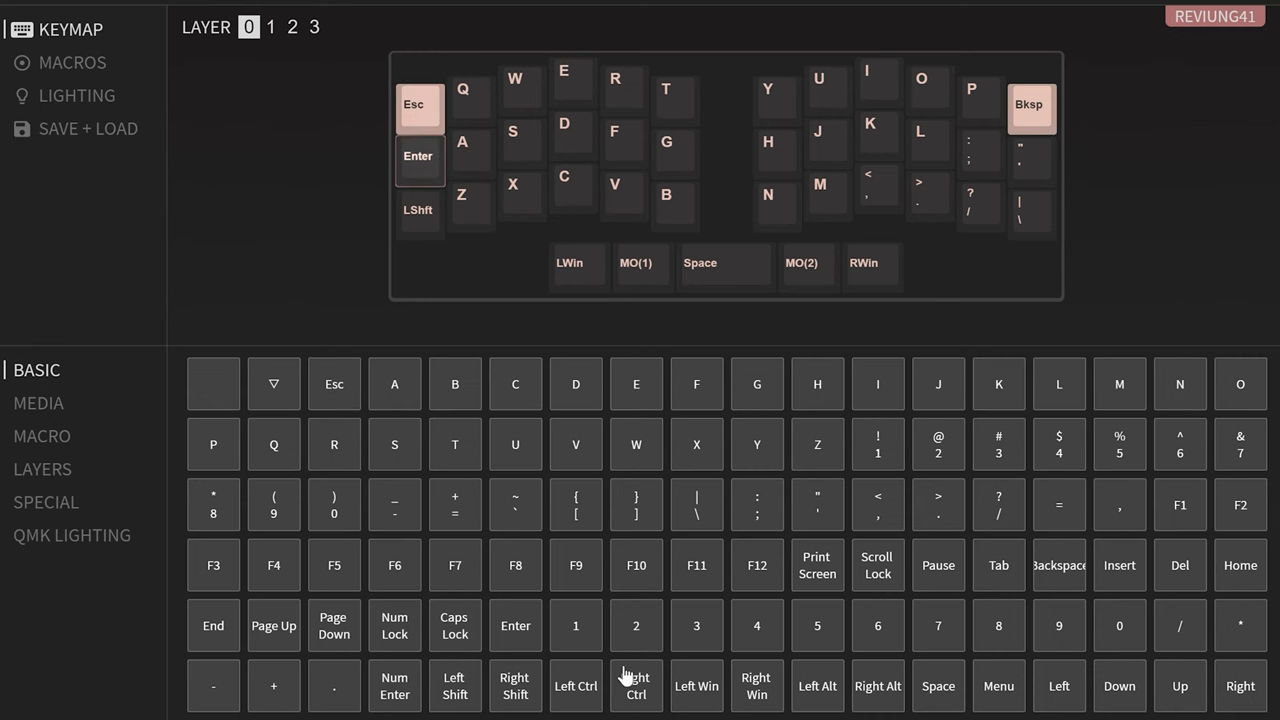
# Remap the left Enter key to Left Ctrl and set the underglow to Breathing 1 in blue
pyautogui.click(76, 96)
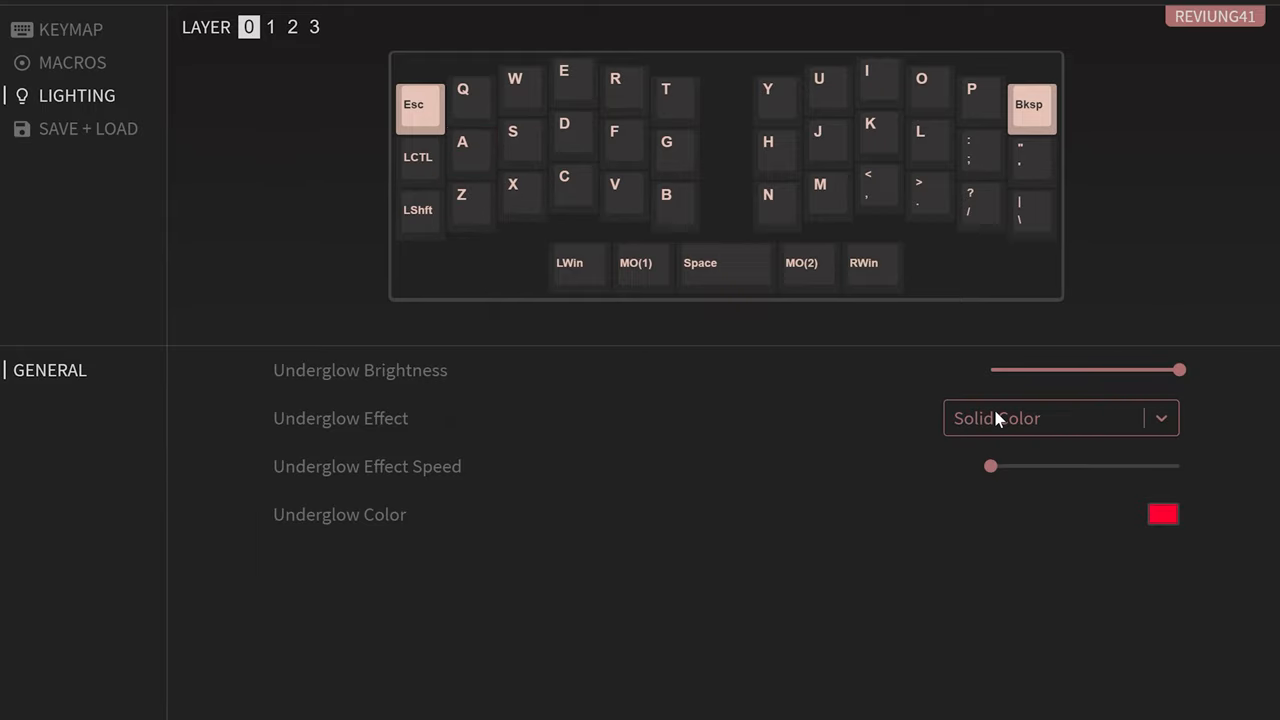
pyautogui.click(1060, 418)
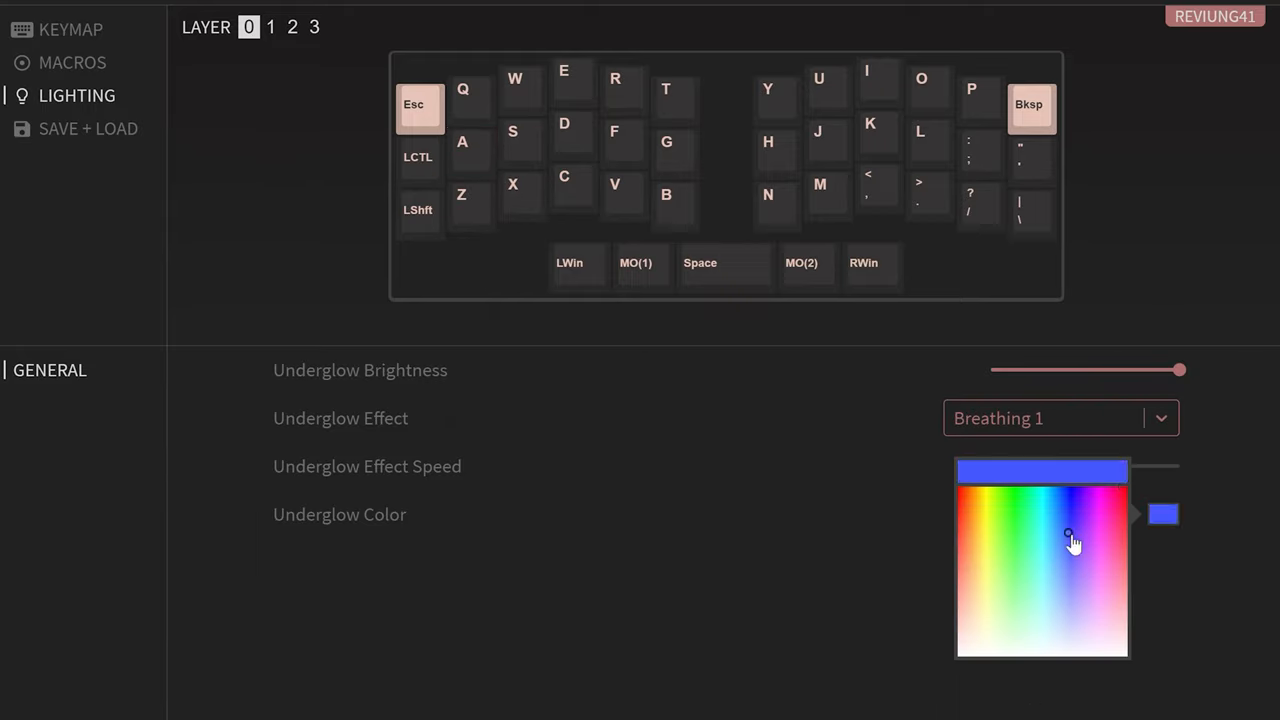